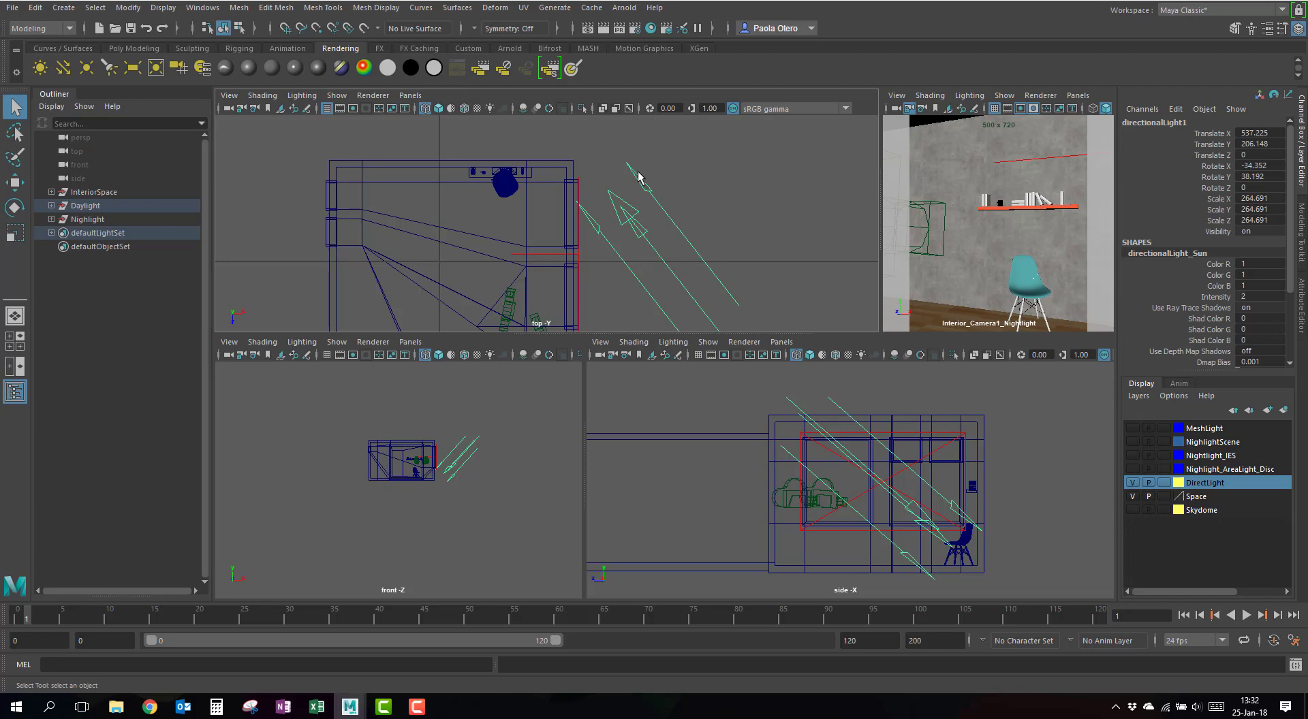
{"action": "mouse_move", "coordinate": [573, 290]}
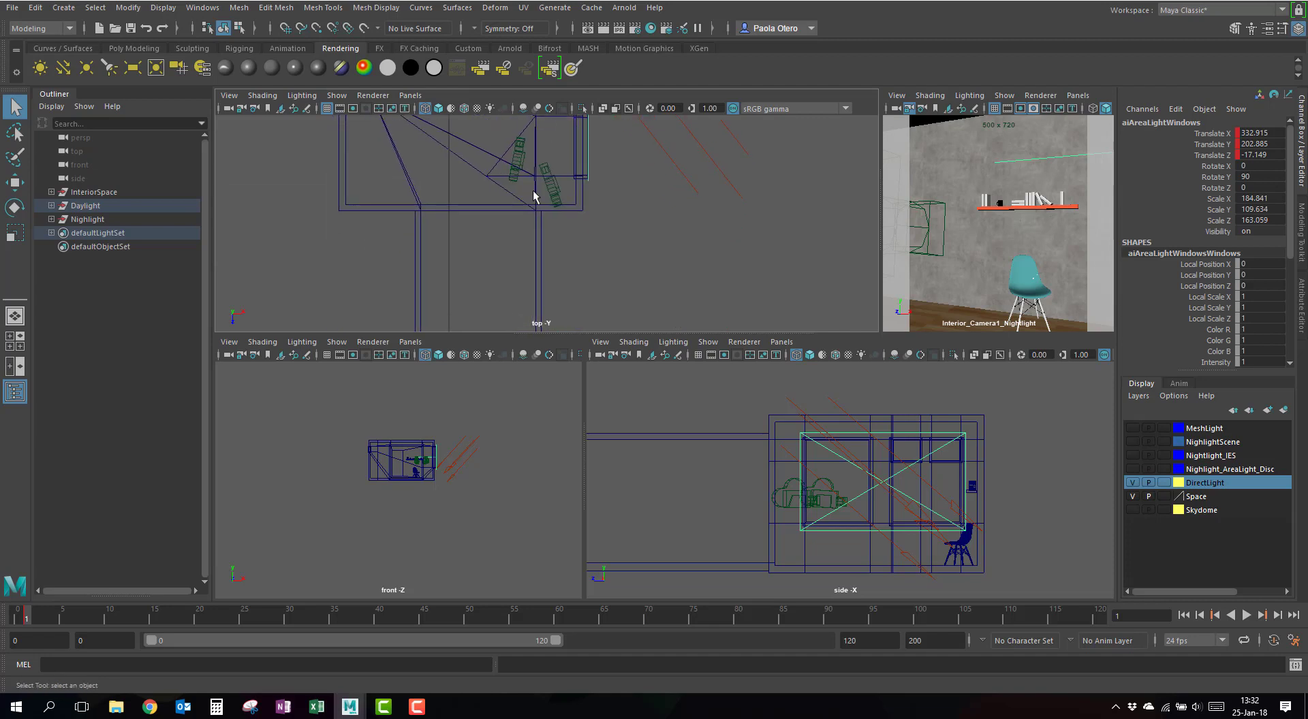
Frame the whole room in the top view to inspect the sun and window light.
{"action": "left_click_drag", "start_coordinate": [534, 196], "coordinate": [503, 337]}
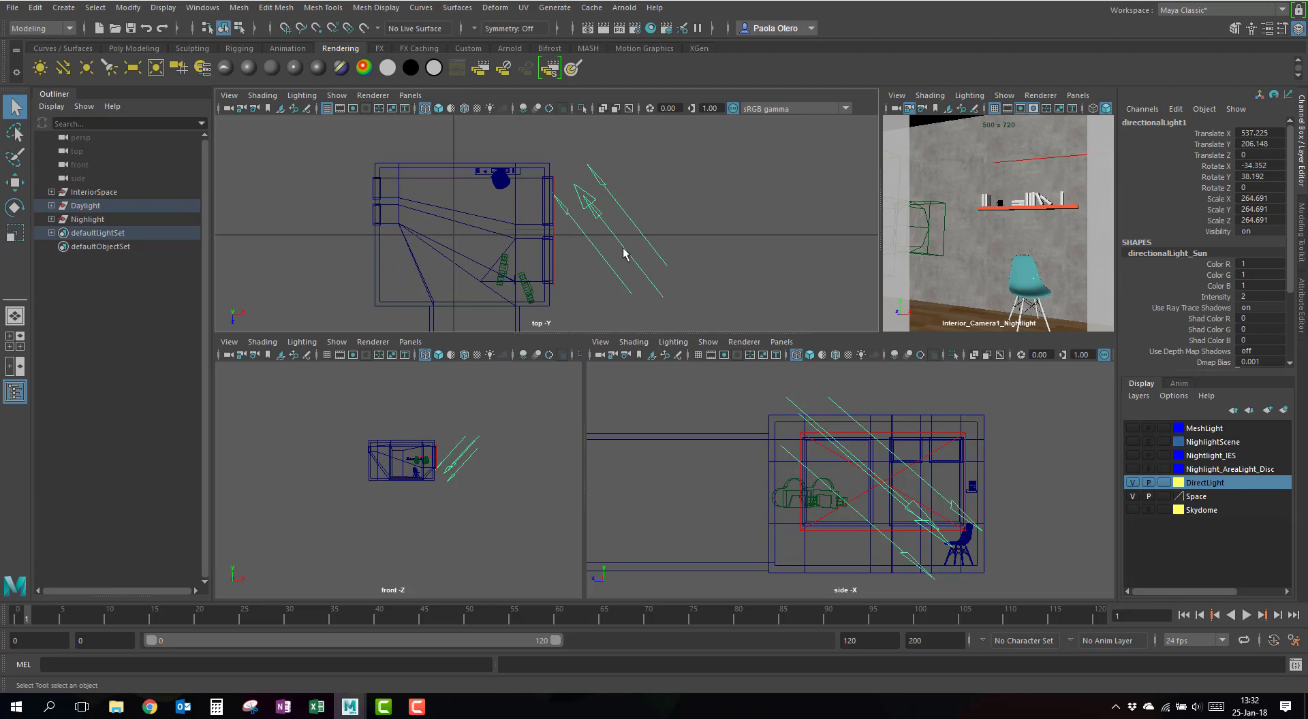
{"action": "mouse_move", "coordinate": [676, 237]}
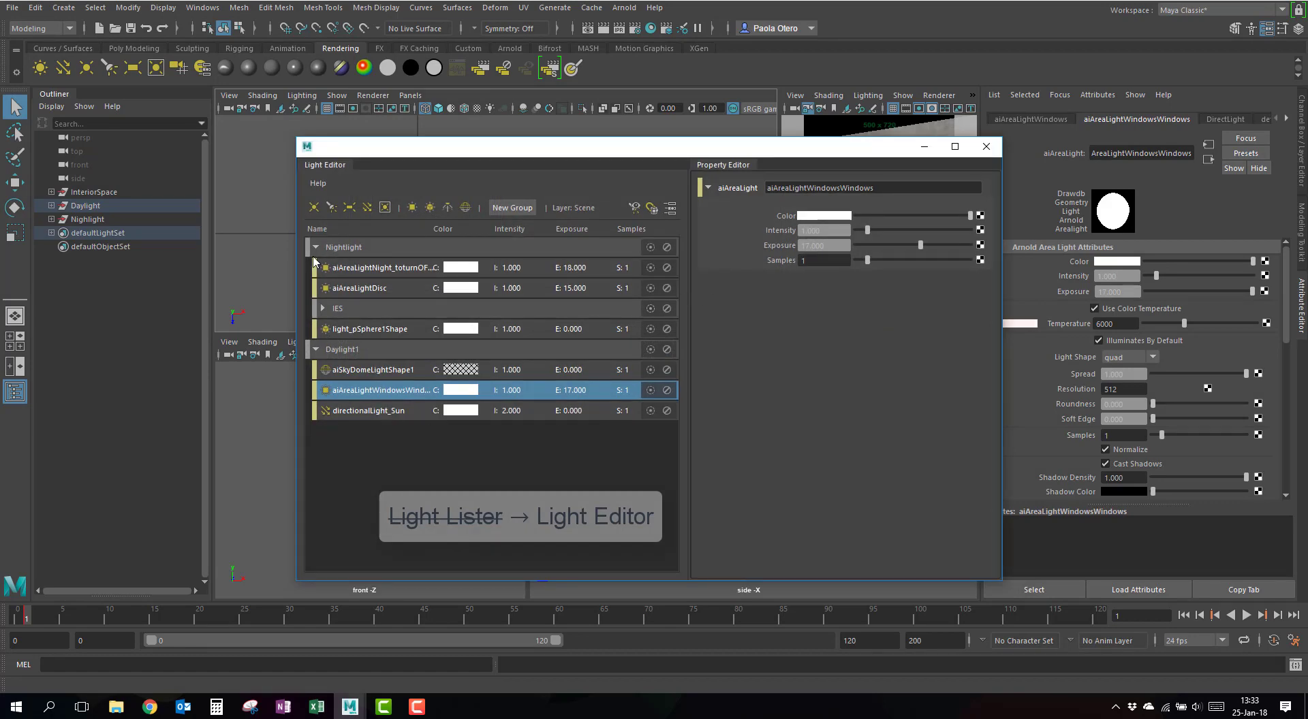
Open the interior lighting scene file for the daylight camera render.
{"action": "left_click", "coordinate": [315, 248]}
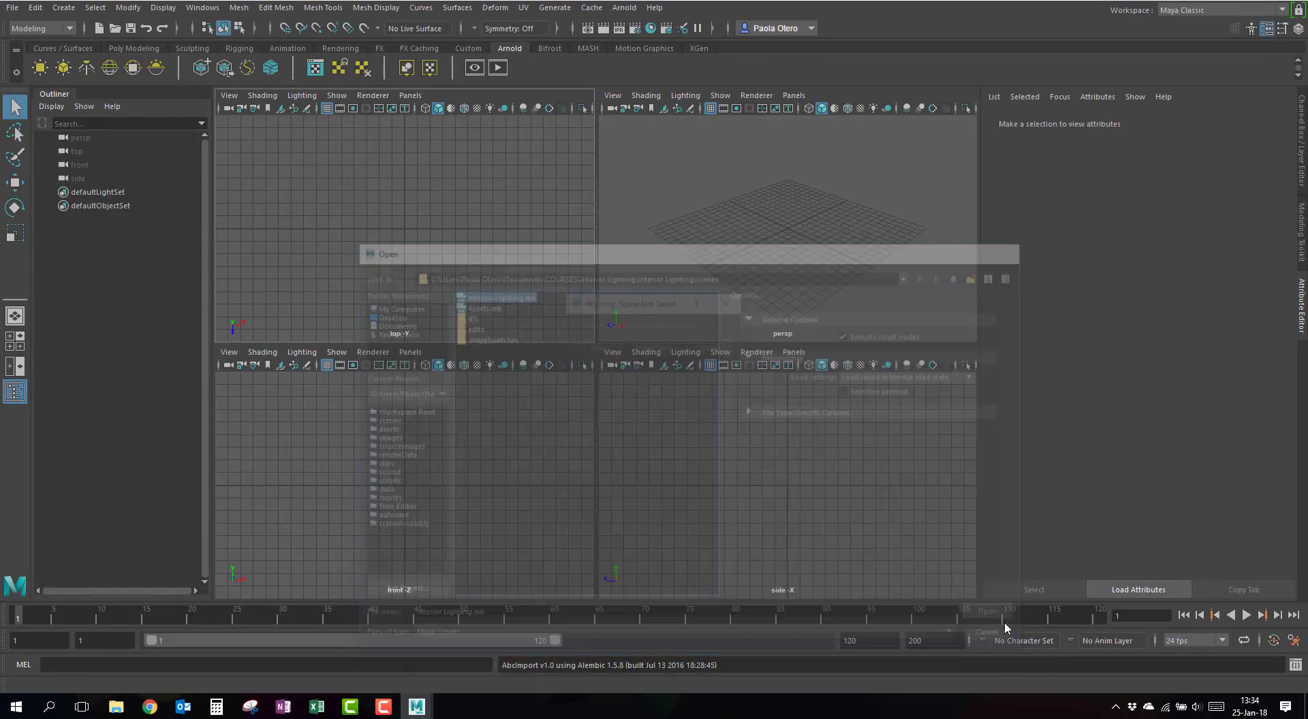
{"action": "left_click", "coordinate": [985, 610]}
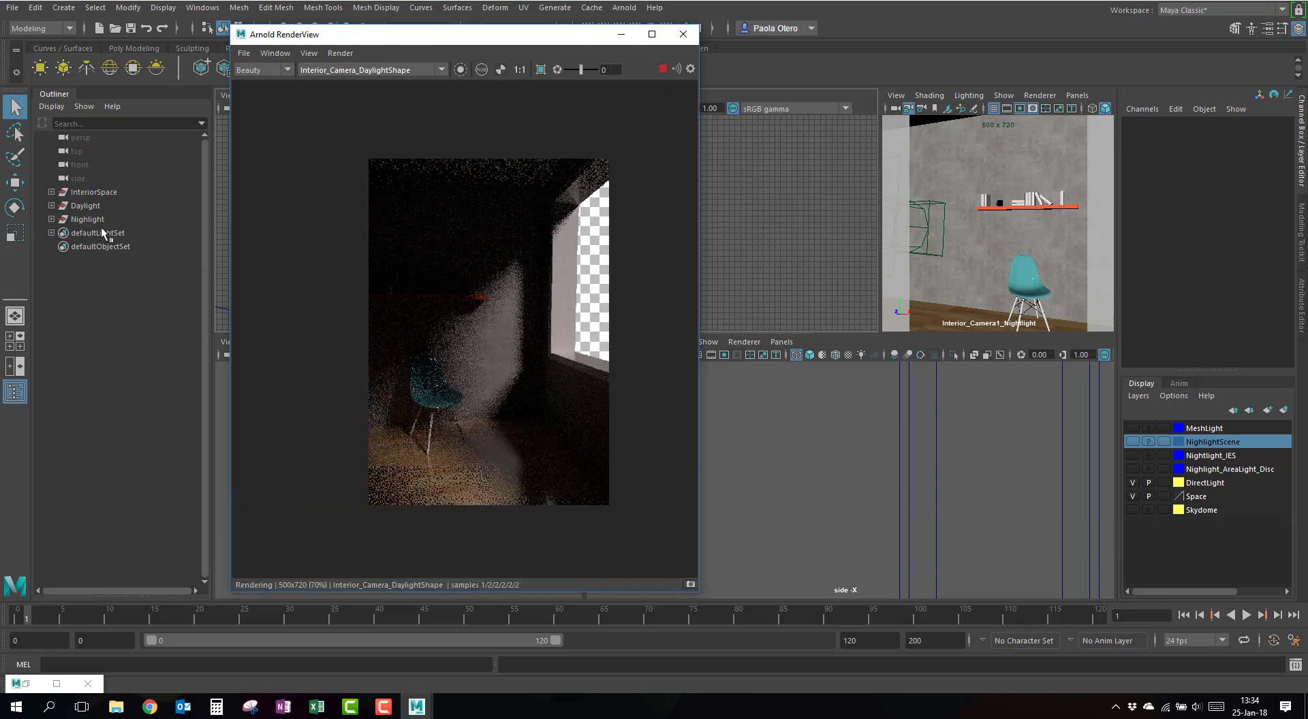
Test directionalLight1's Arnold Angle at 0 for sharp shadows, then restore it to 15.
{"action": "left_click", "coordinate": [52, 205]}
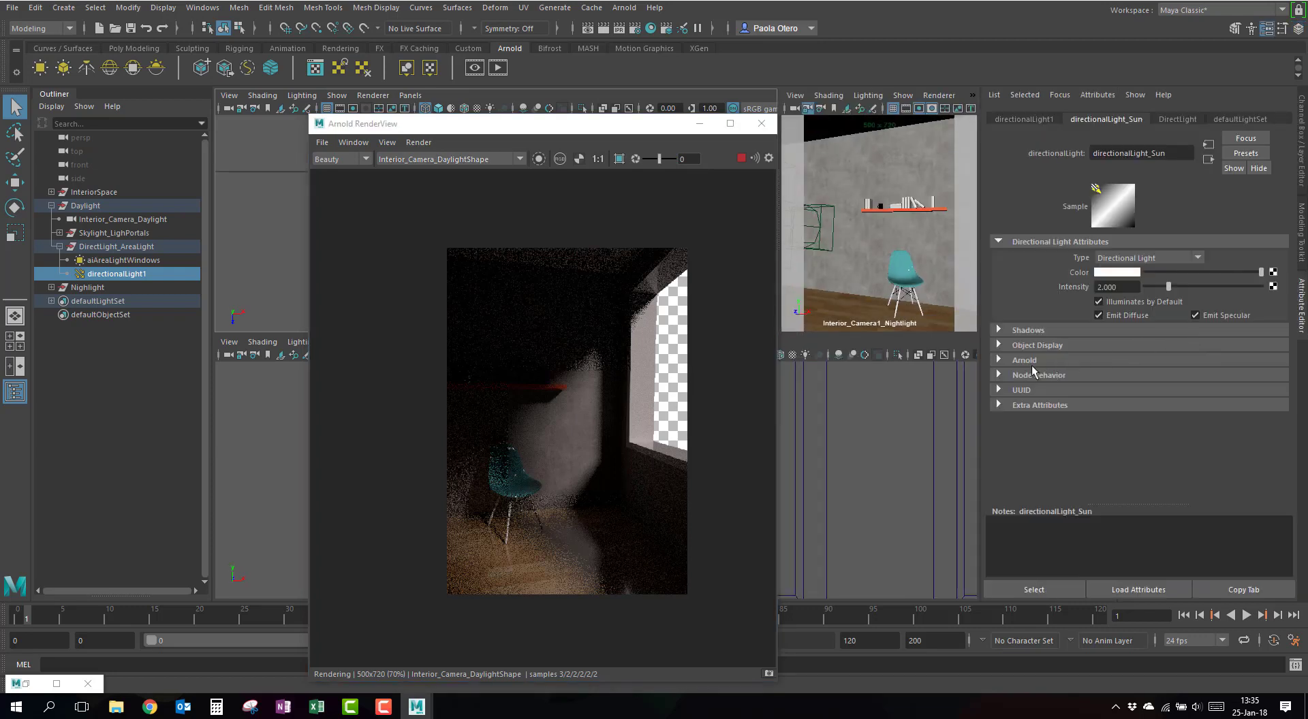
{"action": "left_click", "coordinate": [1024, 360]}
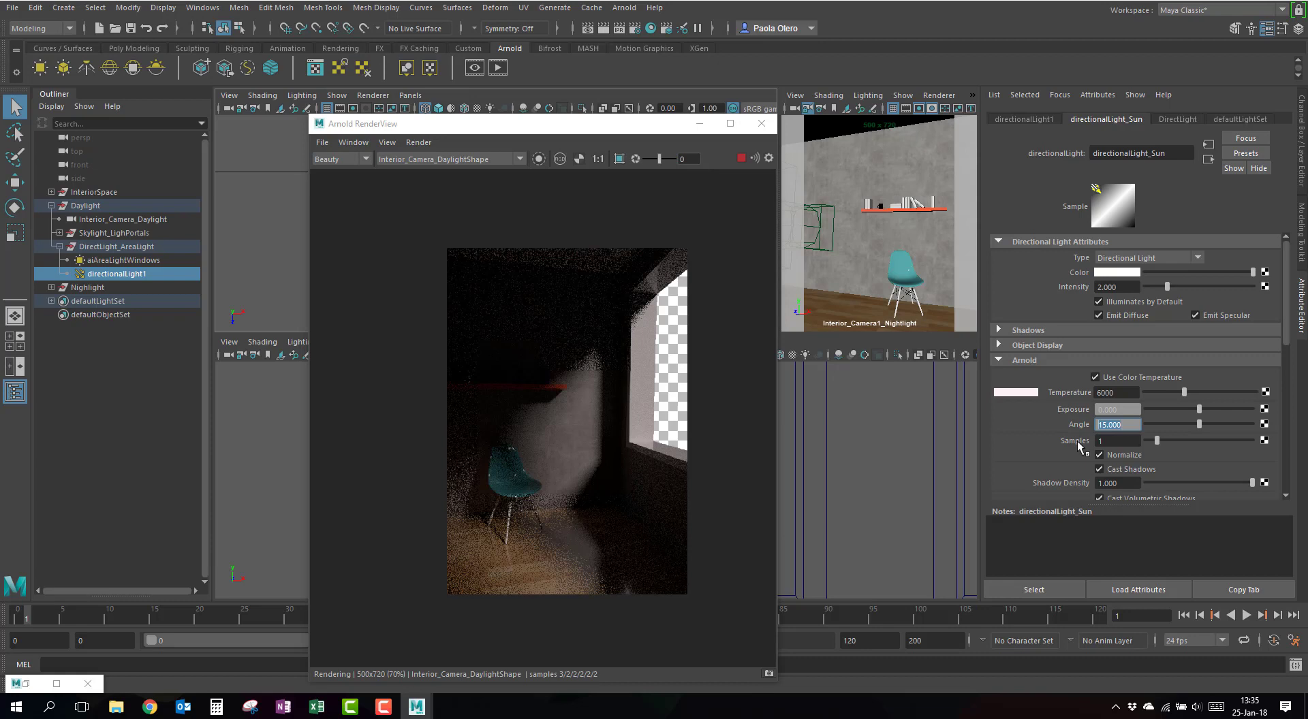
{"action": "type", "text": "0.000"}
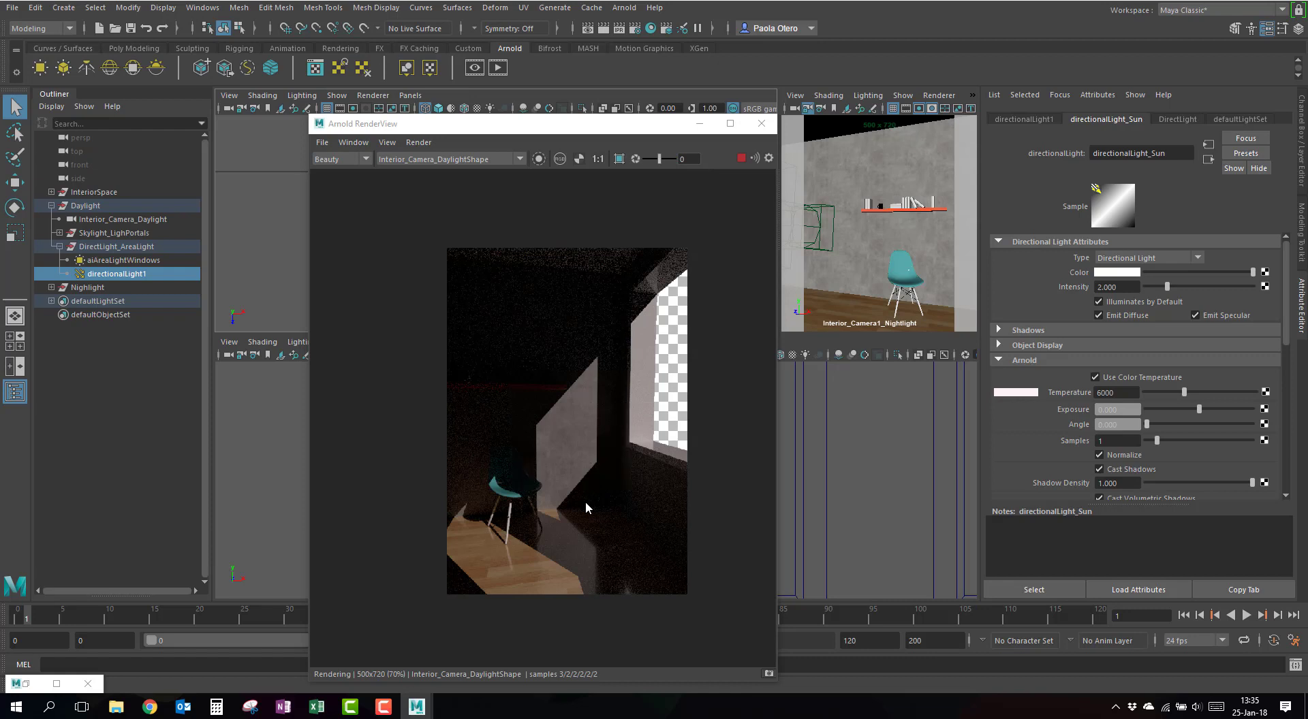
{"action": "left_click", "coordinate": [1118, 424]}
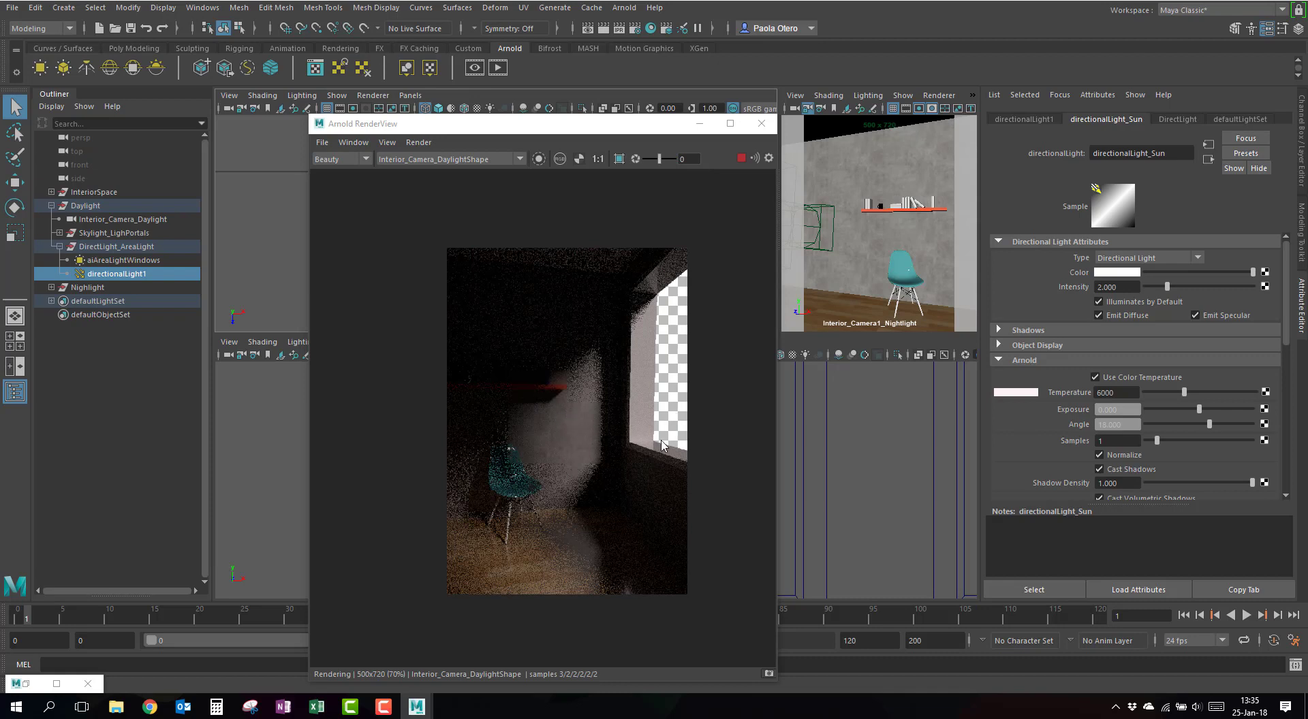
{"action": "mouse_move", "coordinate": [646, 455]}
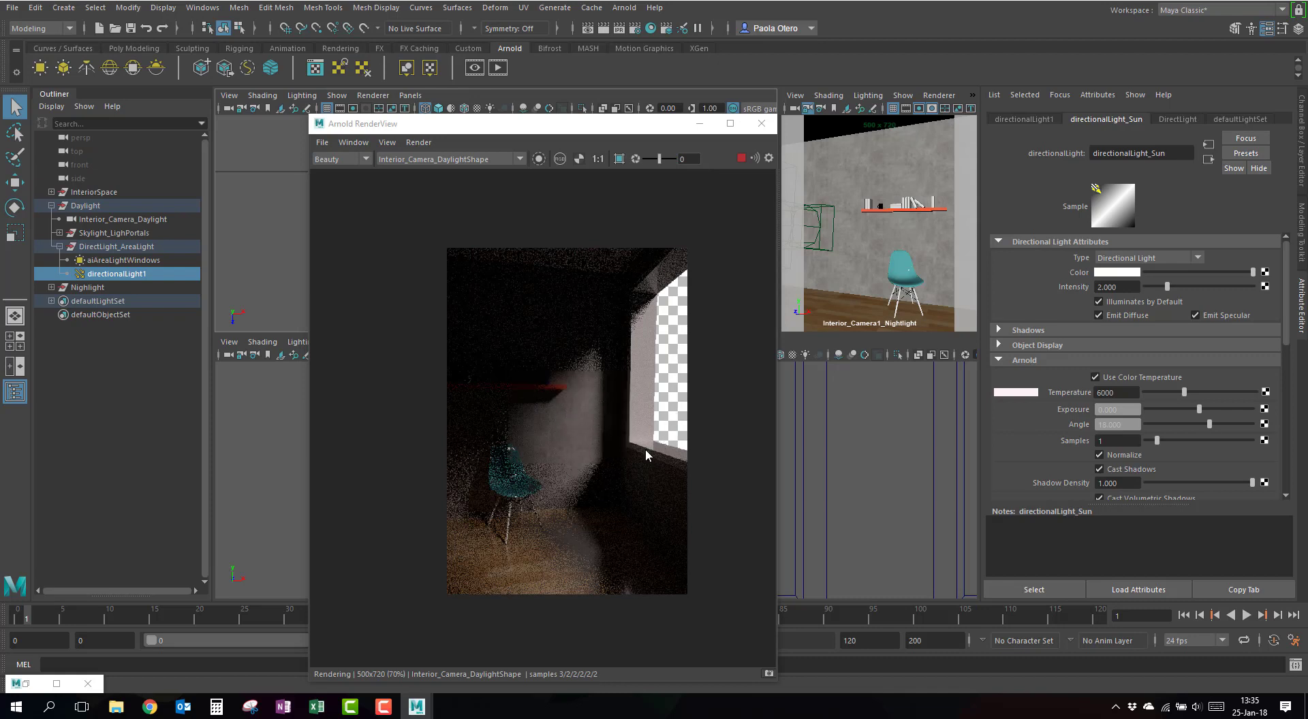
{"action": "mouse_move", "coordinate": [620, 532]}
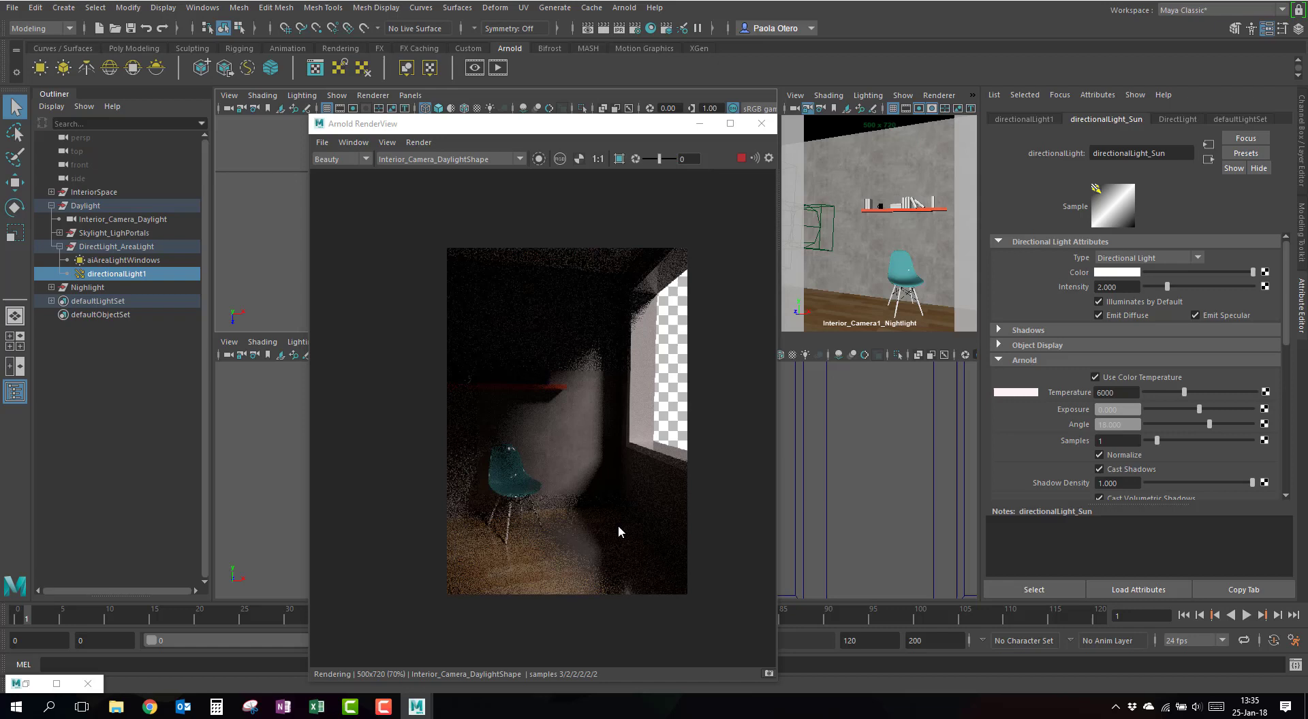
{"action": "mouse_move", "coordinate": [1126, 456]}
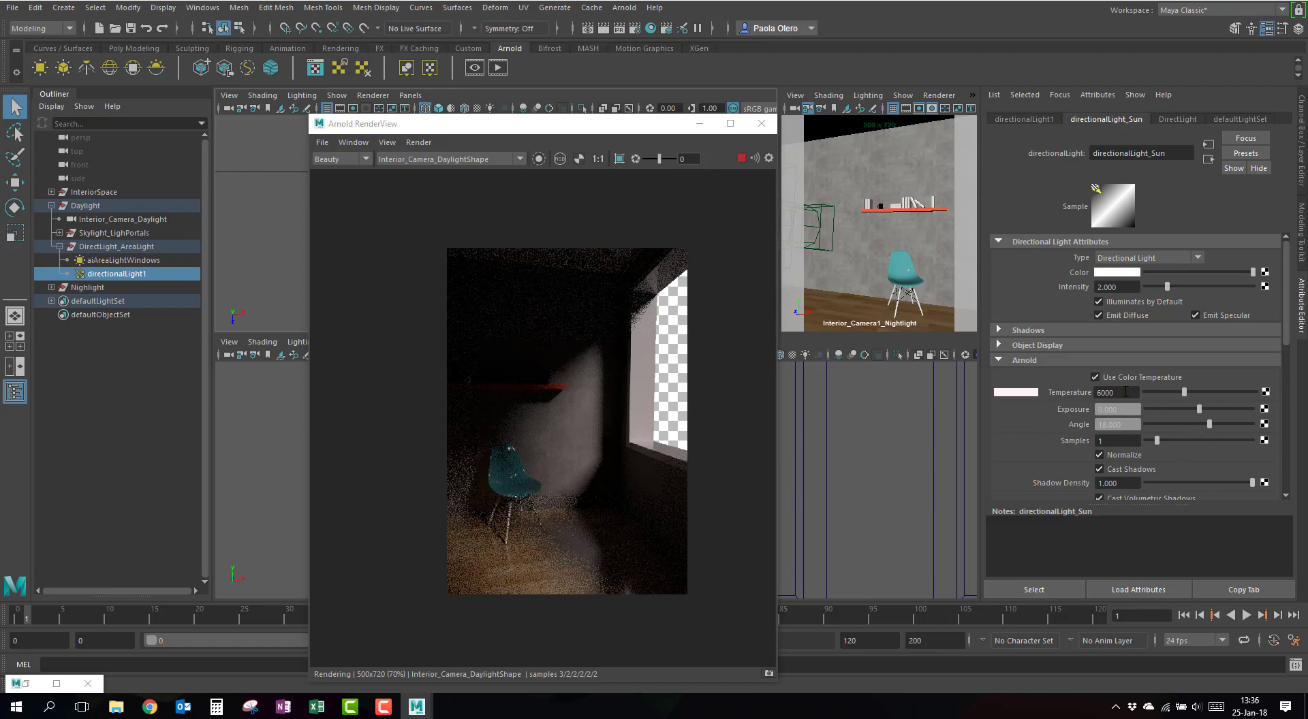
{"action": "mouse_move", "coordinate": [1107, 437]}
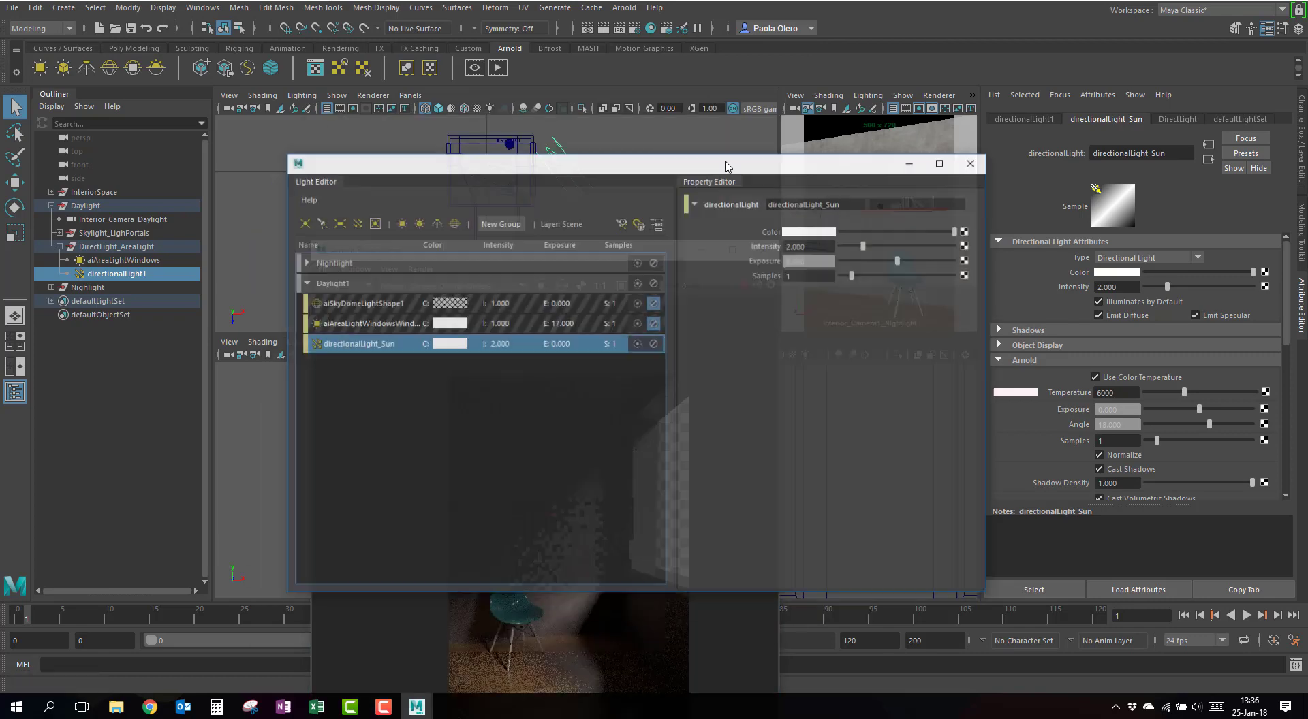
Select aiAreaLightWindows and re-render the chair and shelf close-up.
{"action": "left_click", "coordinate": [383, 308]}
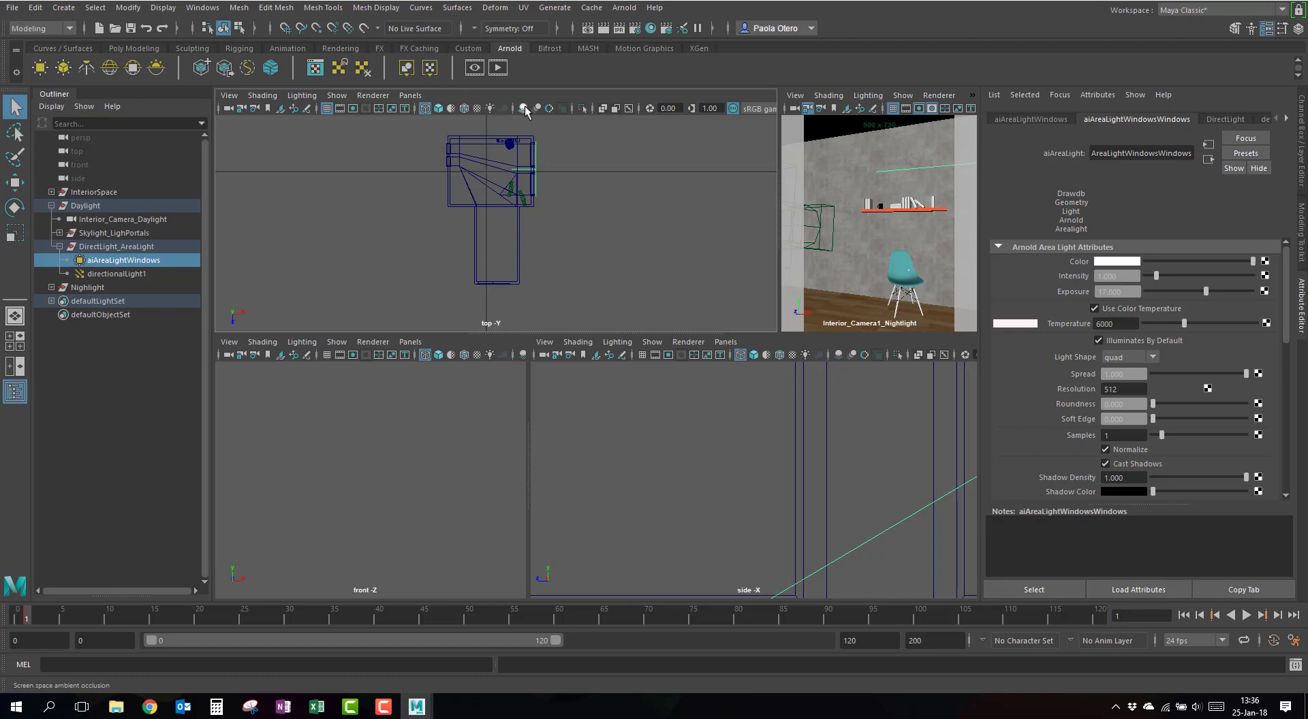
{"action": "left_click", "coordinate": [525, 109]}
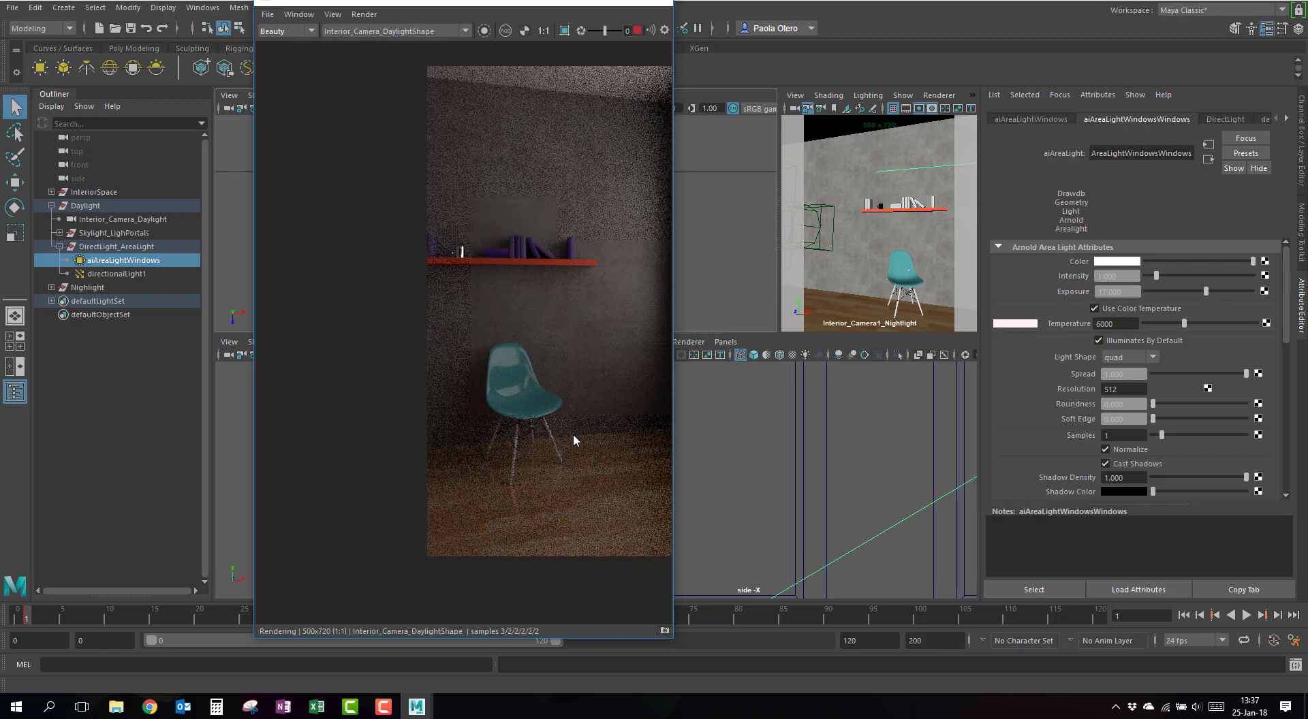
{"action": "mouse_move", "coordinate": [560, 412]}
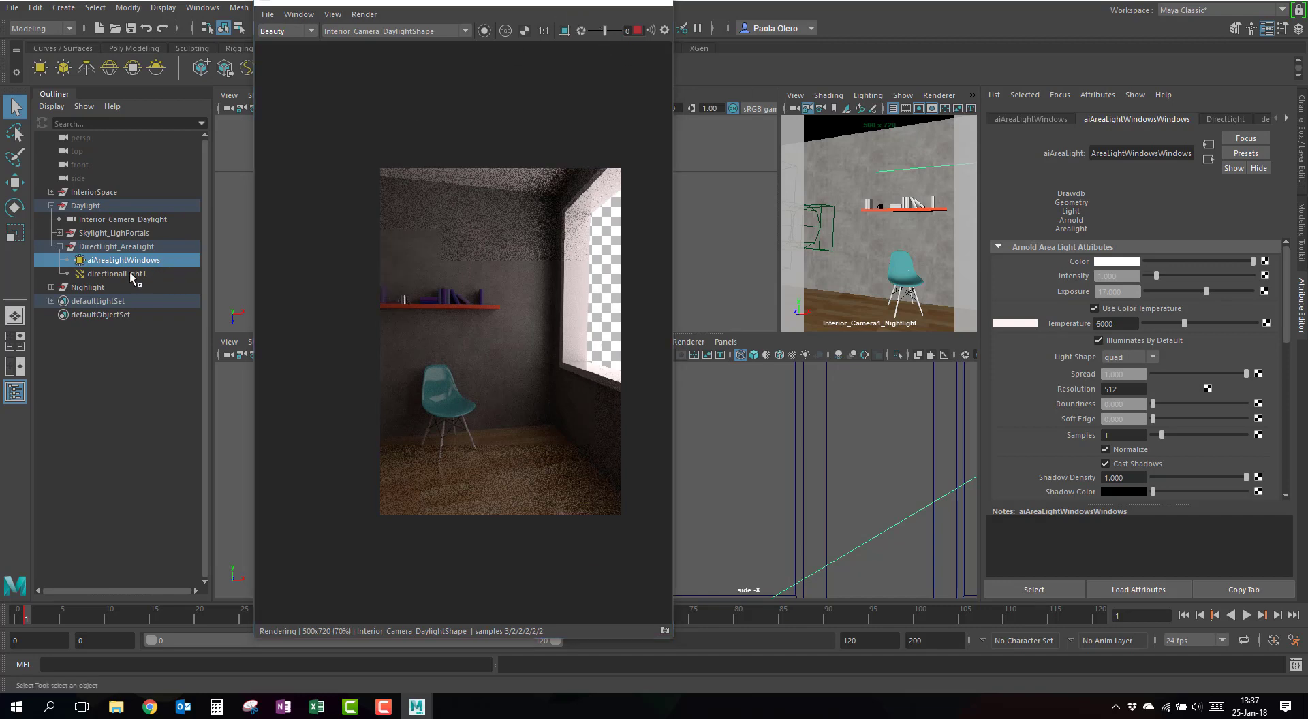
Select directionalLight1 in the Outliner.
{"action": "left_click", "coordinate": [116, 273]}
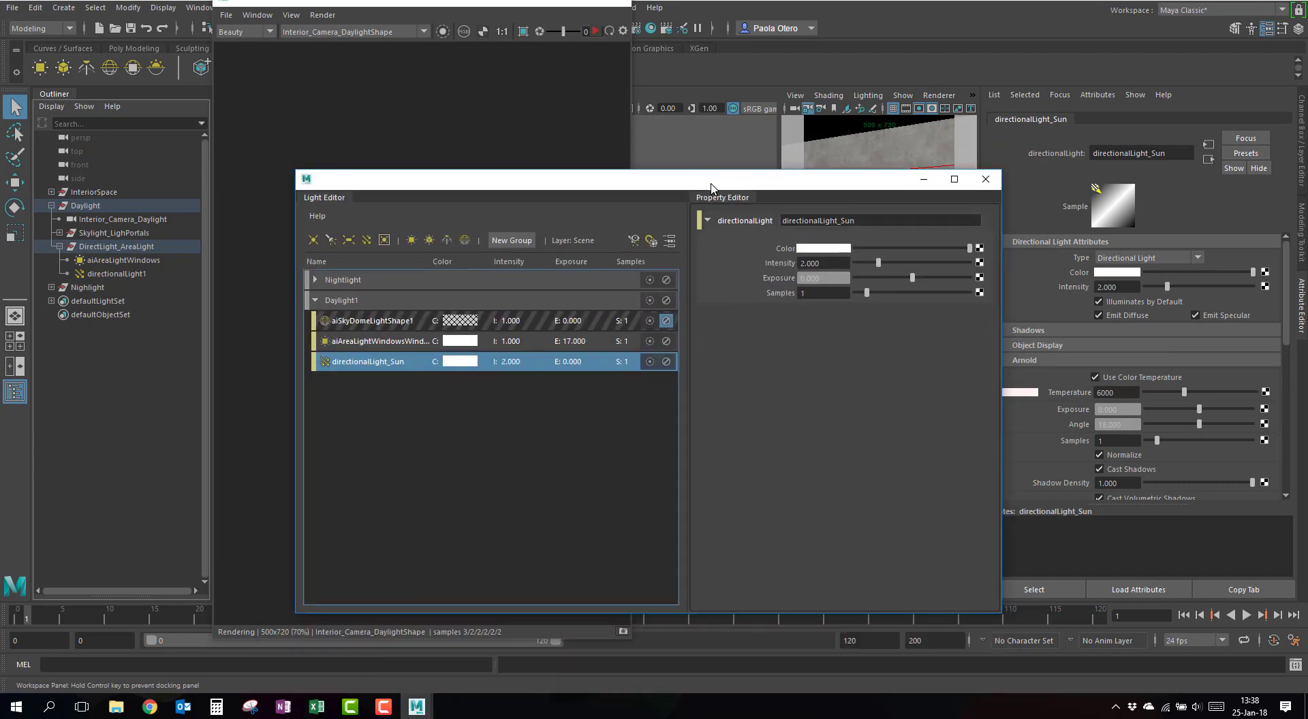
Select aiAreaLightWindows, then directionalLight1, in the Outliner.
{"action": "left_click", "coordinate": [123, 259]}
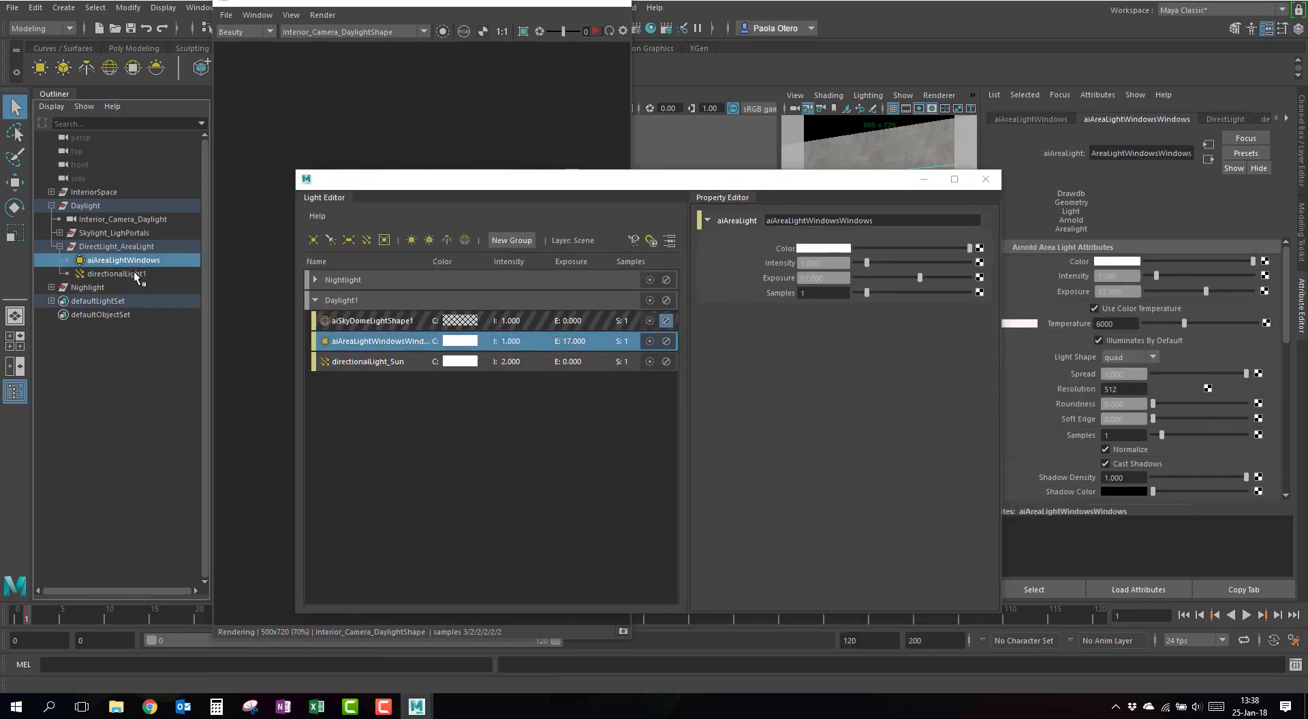
{"action": "mouse_move", "coordinate": [117, 274]}
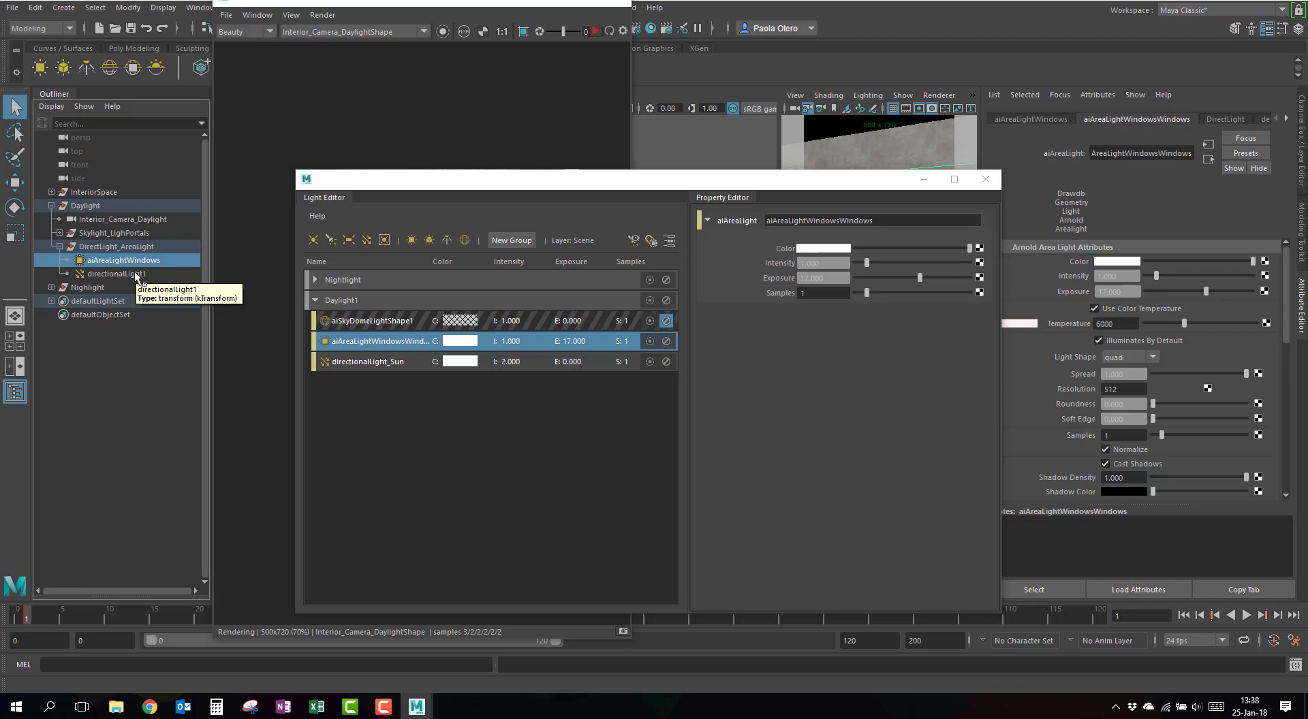
{"action": "left_click", "coordinate": [368, 361]}
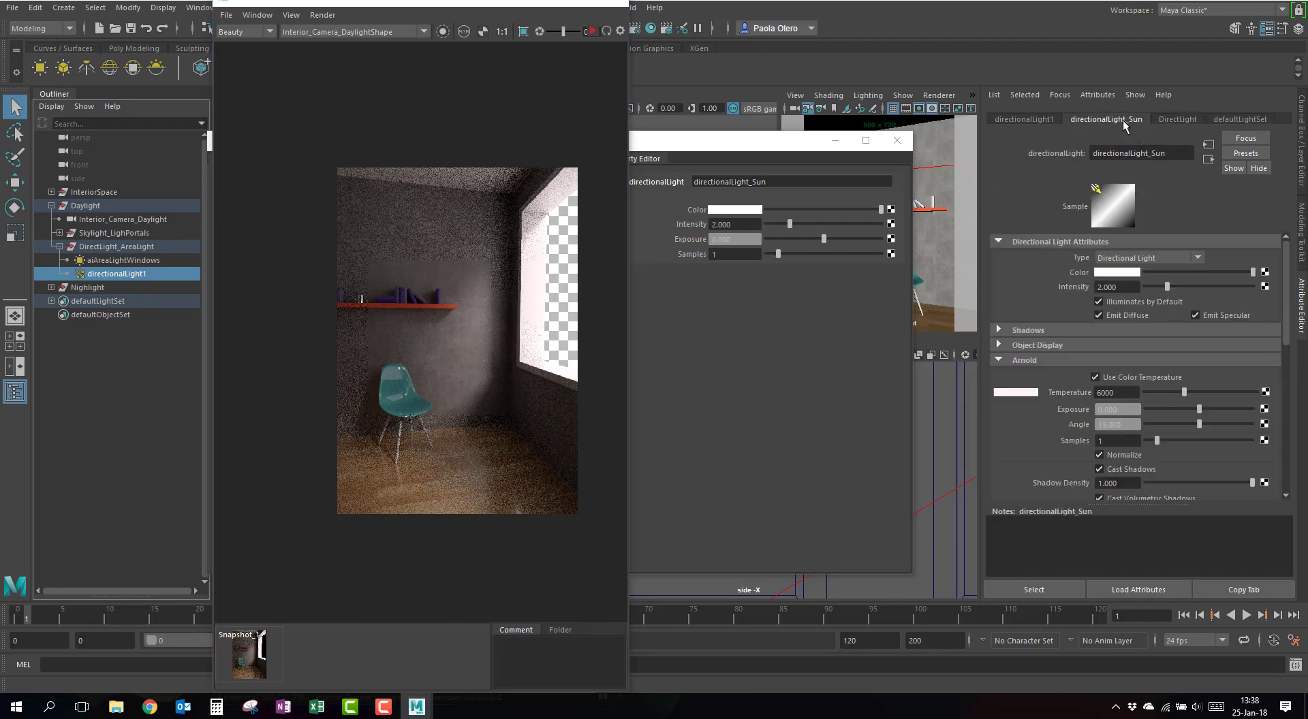
Scroll the sun's attributes to Visibility and view the second stored snapshot.
{"action": "scroll", "scroll_direction": "down", "scroll_amount": 3}
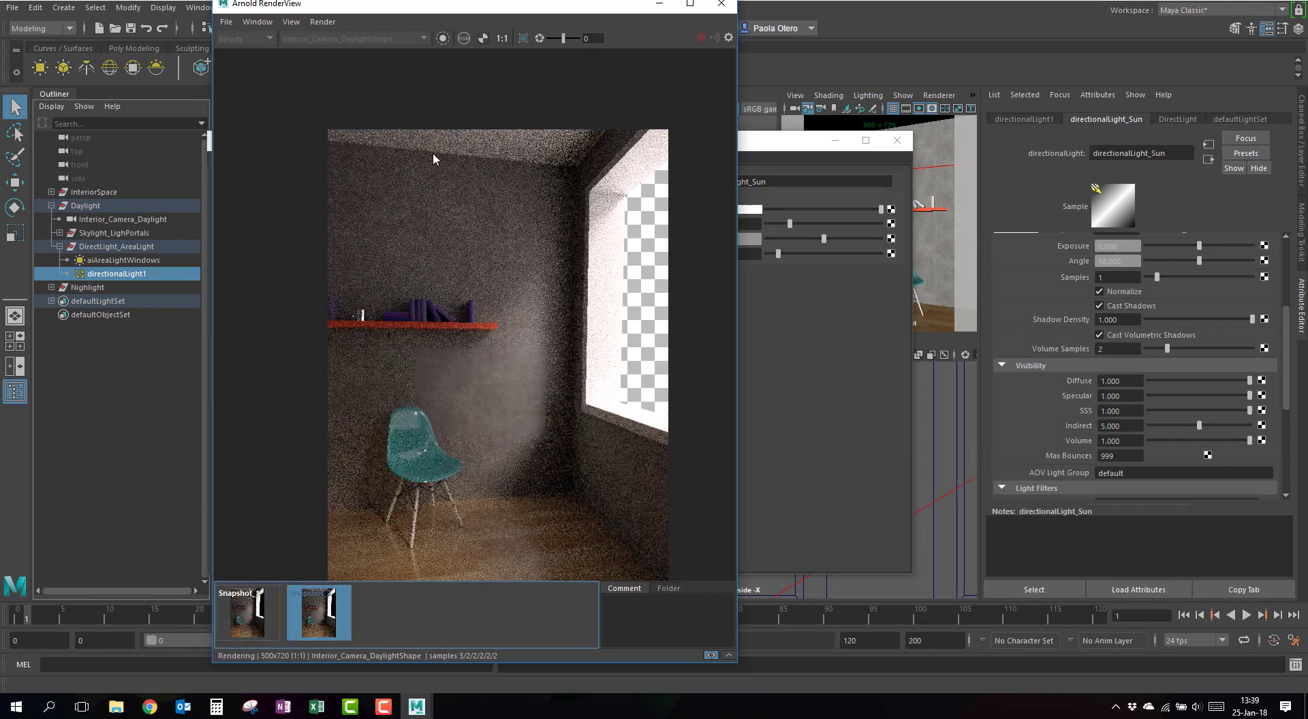
{"action": "mouse_move", "coordinate": [572, 344]}
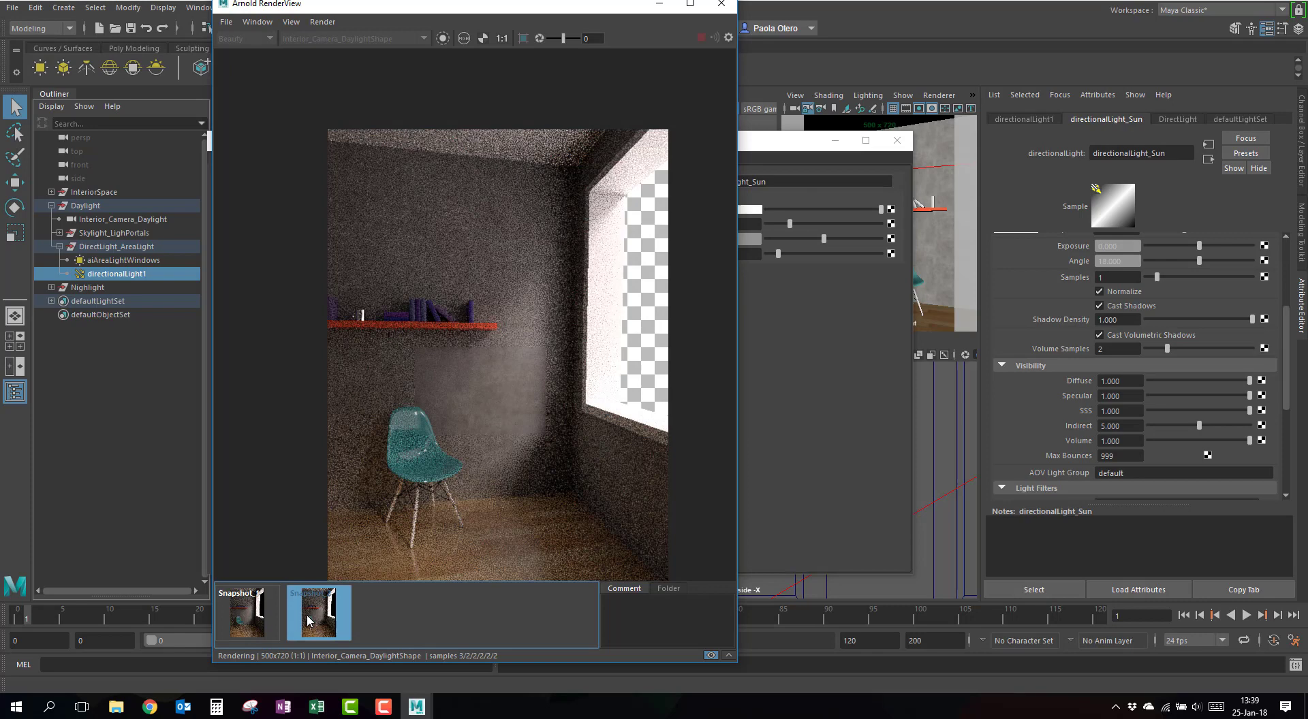
{"action": "left_click", "coordinate": [316, 613]}
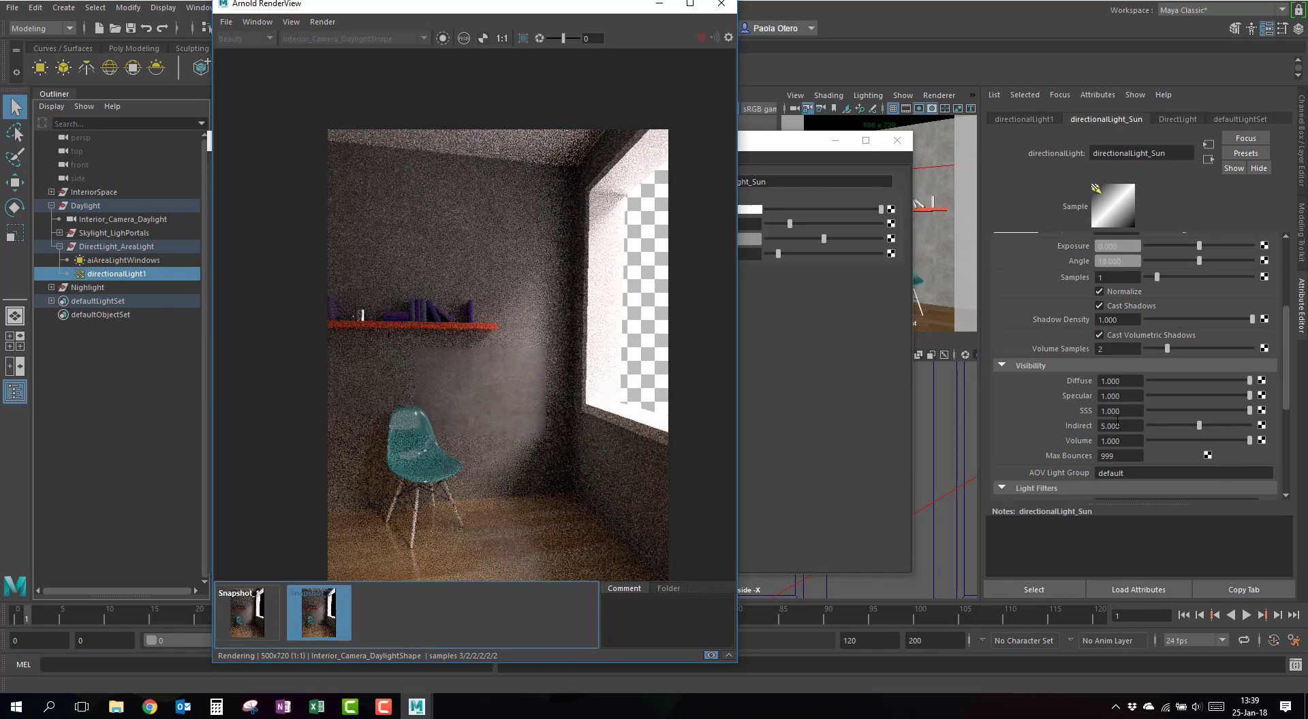
{"action": "mouse_move", "coordinate": [1096, 436]}
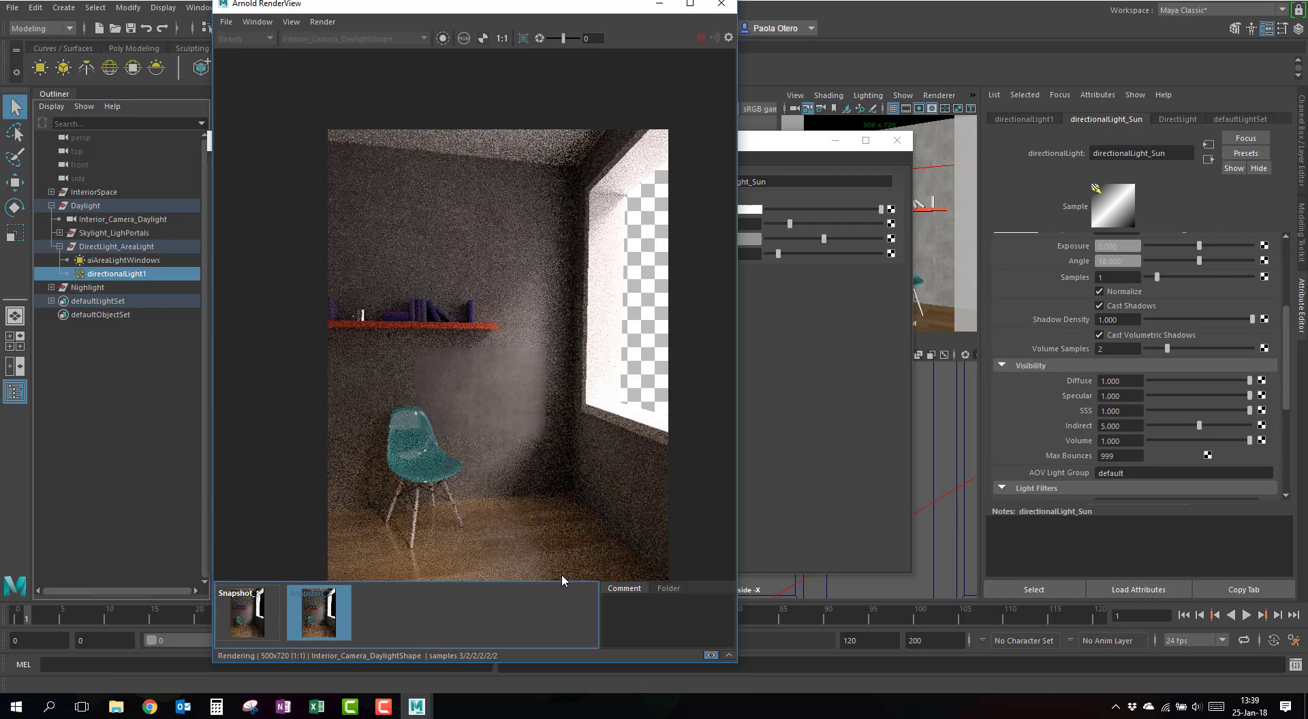
{"action": "mouse_move", "coordinate": [558, 435]}
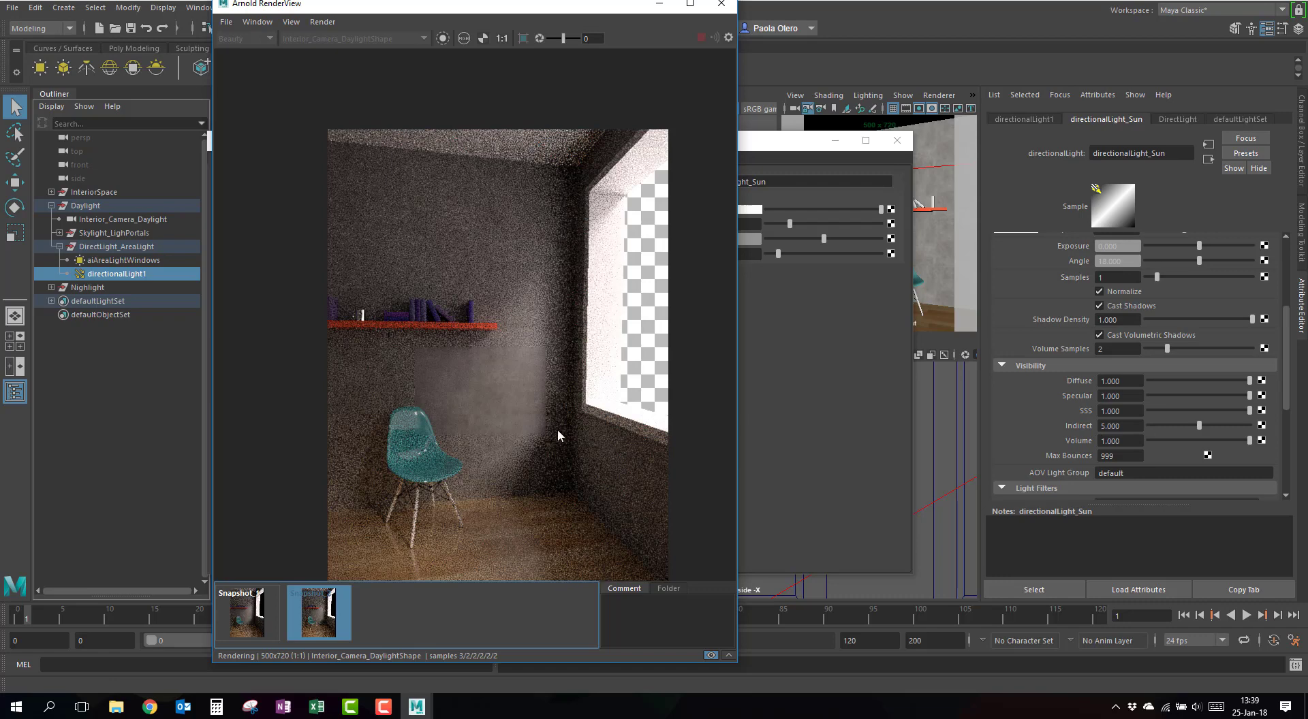
{"action": "mouse_move", "coordinate": [572, 409]}
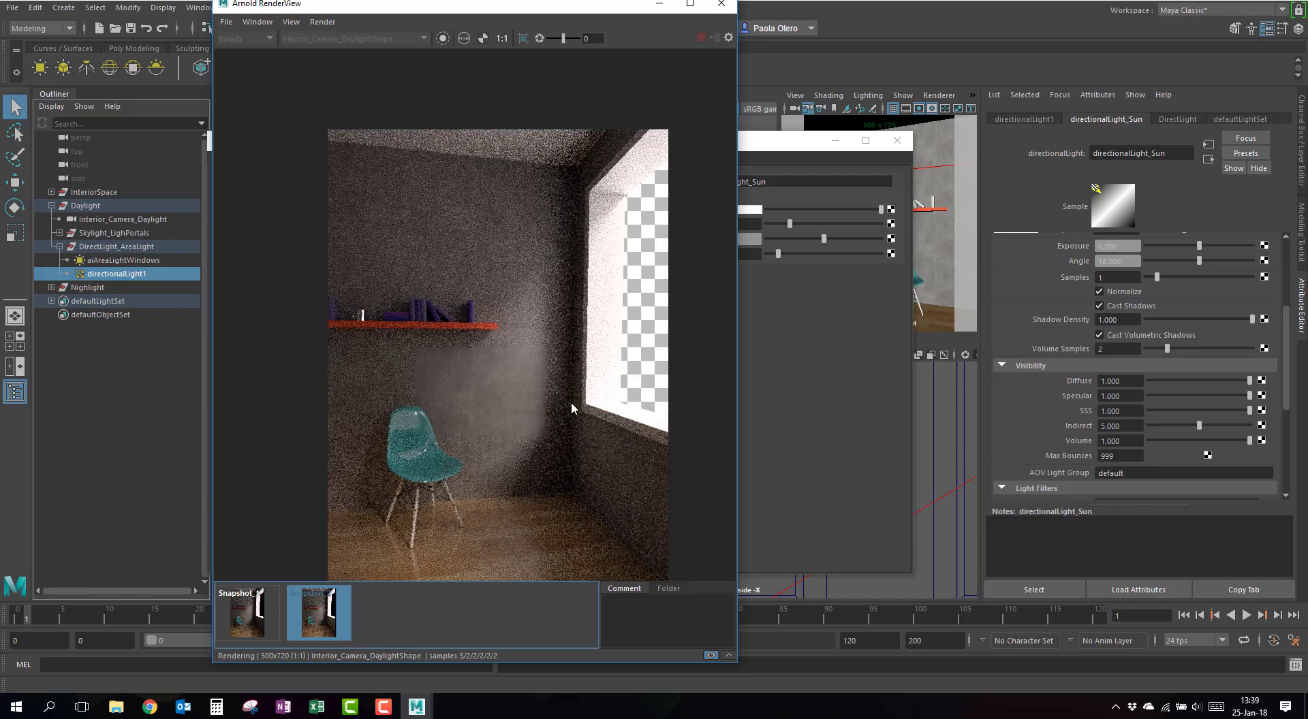